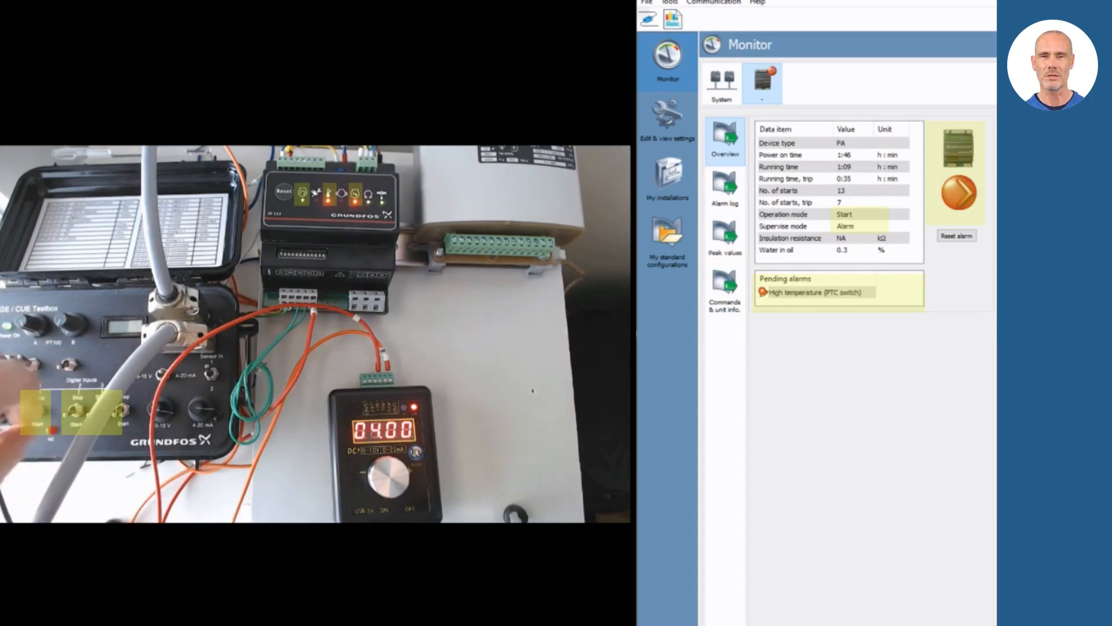
# Step: Reset the High temperature (PTC switch) alarm from the Monitor Overview page
pyautogui.click(955, 236)
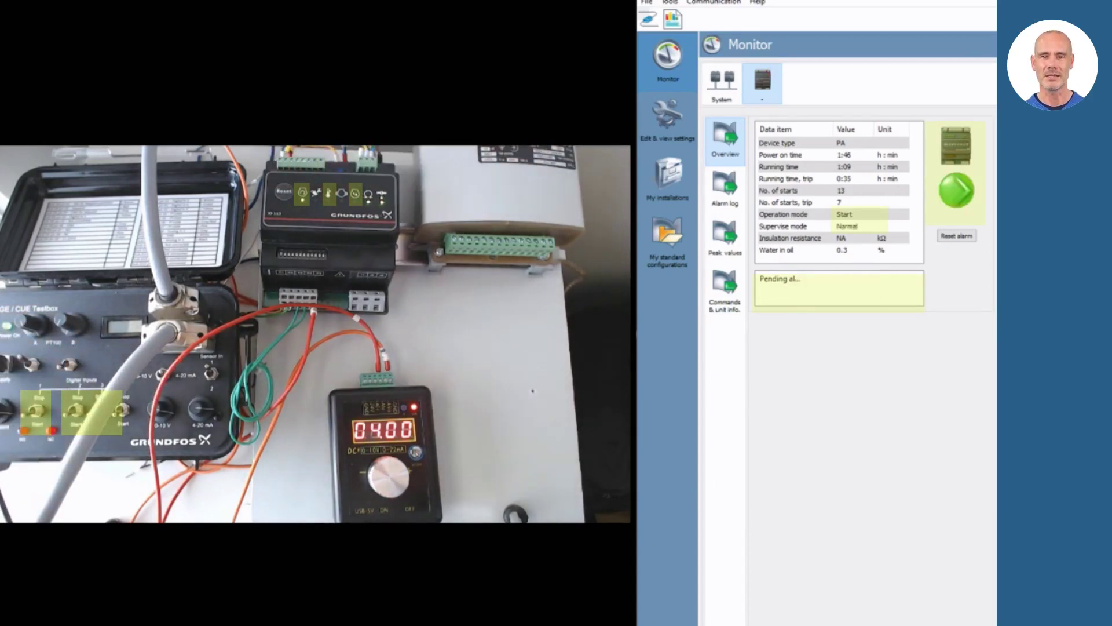